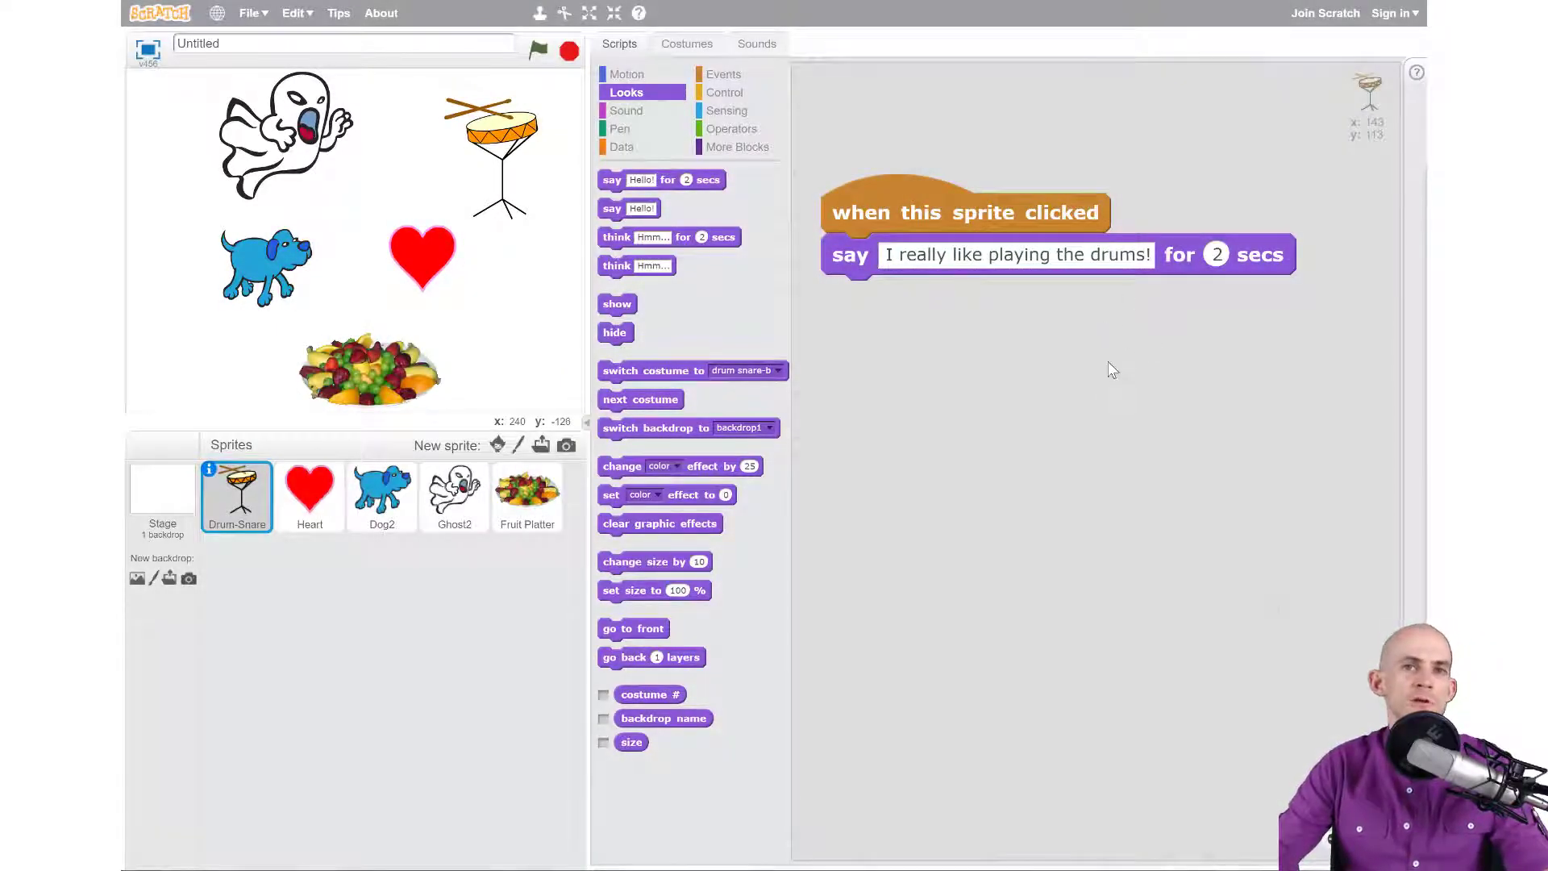
mouse_move(1000, 381)
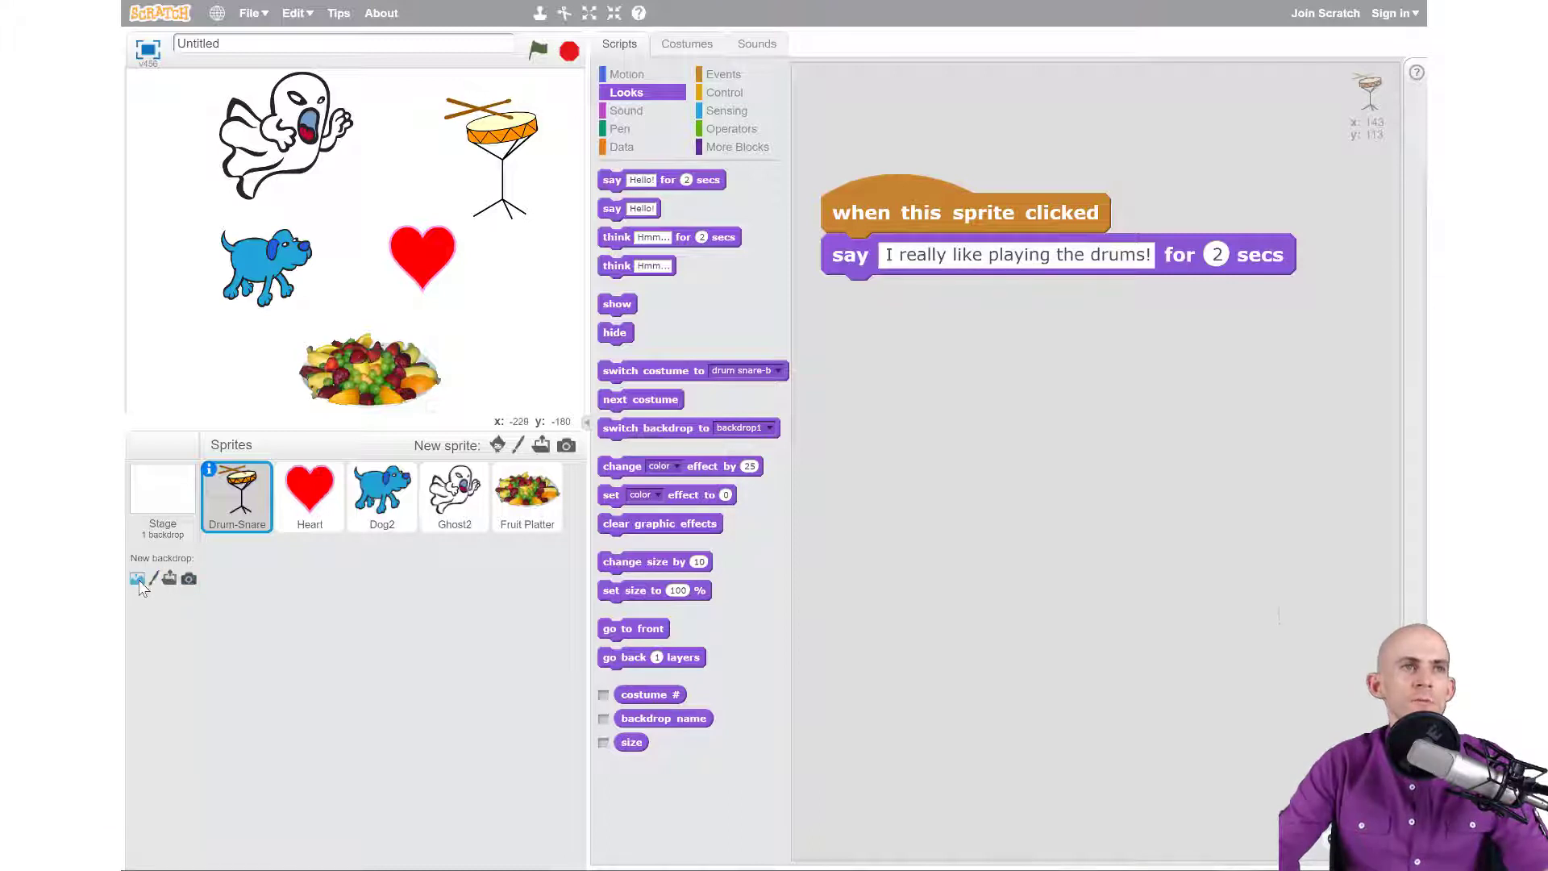
mouse_move(138, 578)
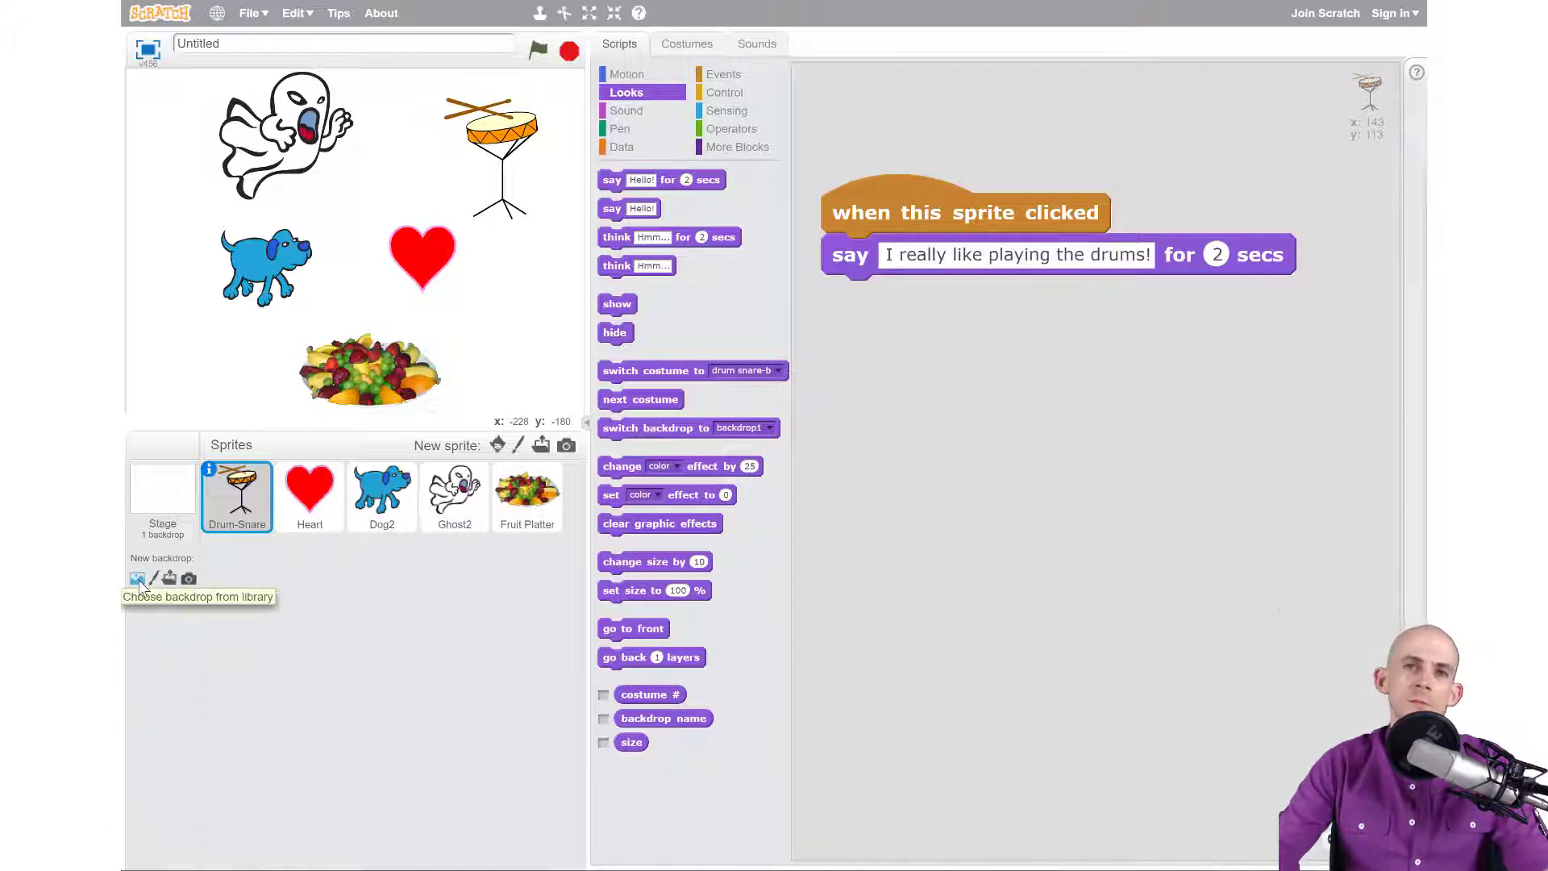
Add the spotlight-stage backdrop from the Music and Dance library category.
left_click(137, 578)
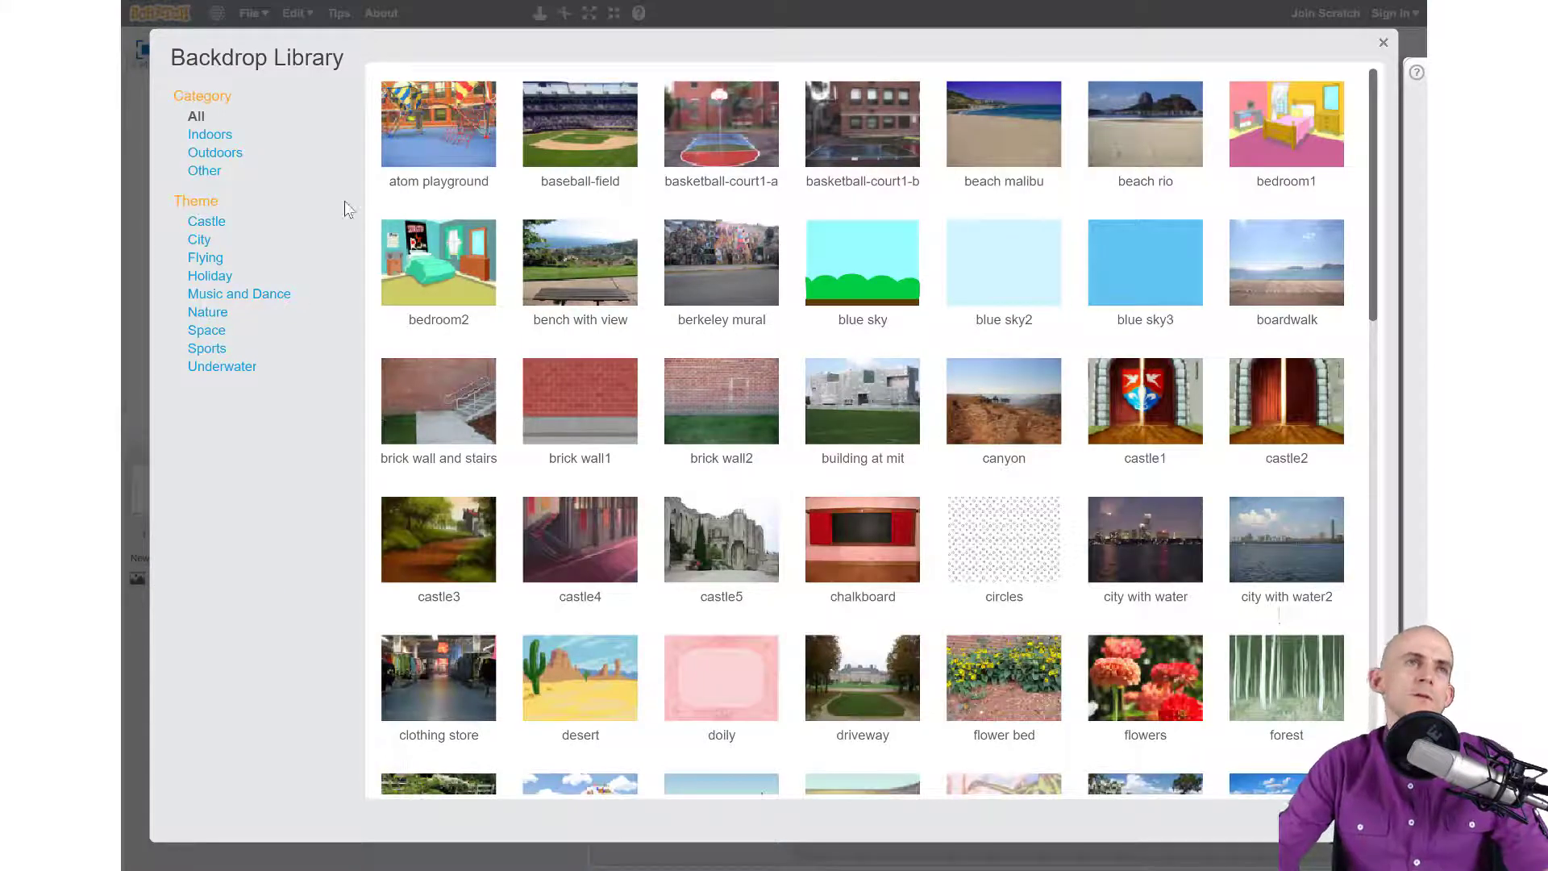
mouse_move(218, 345)
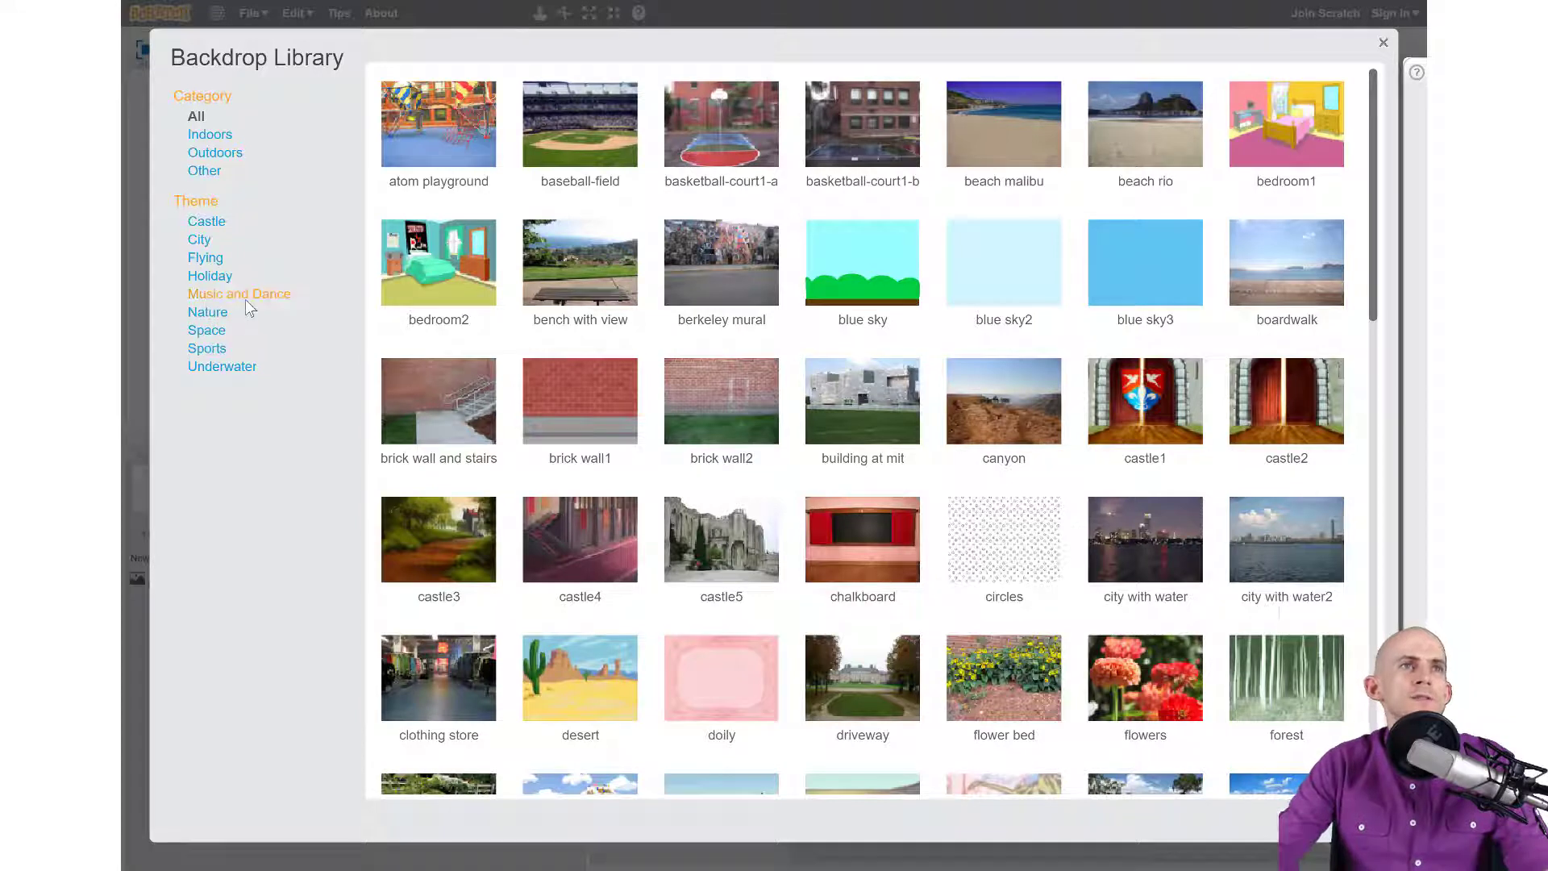
left_click(239, 293)
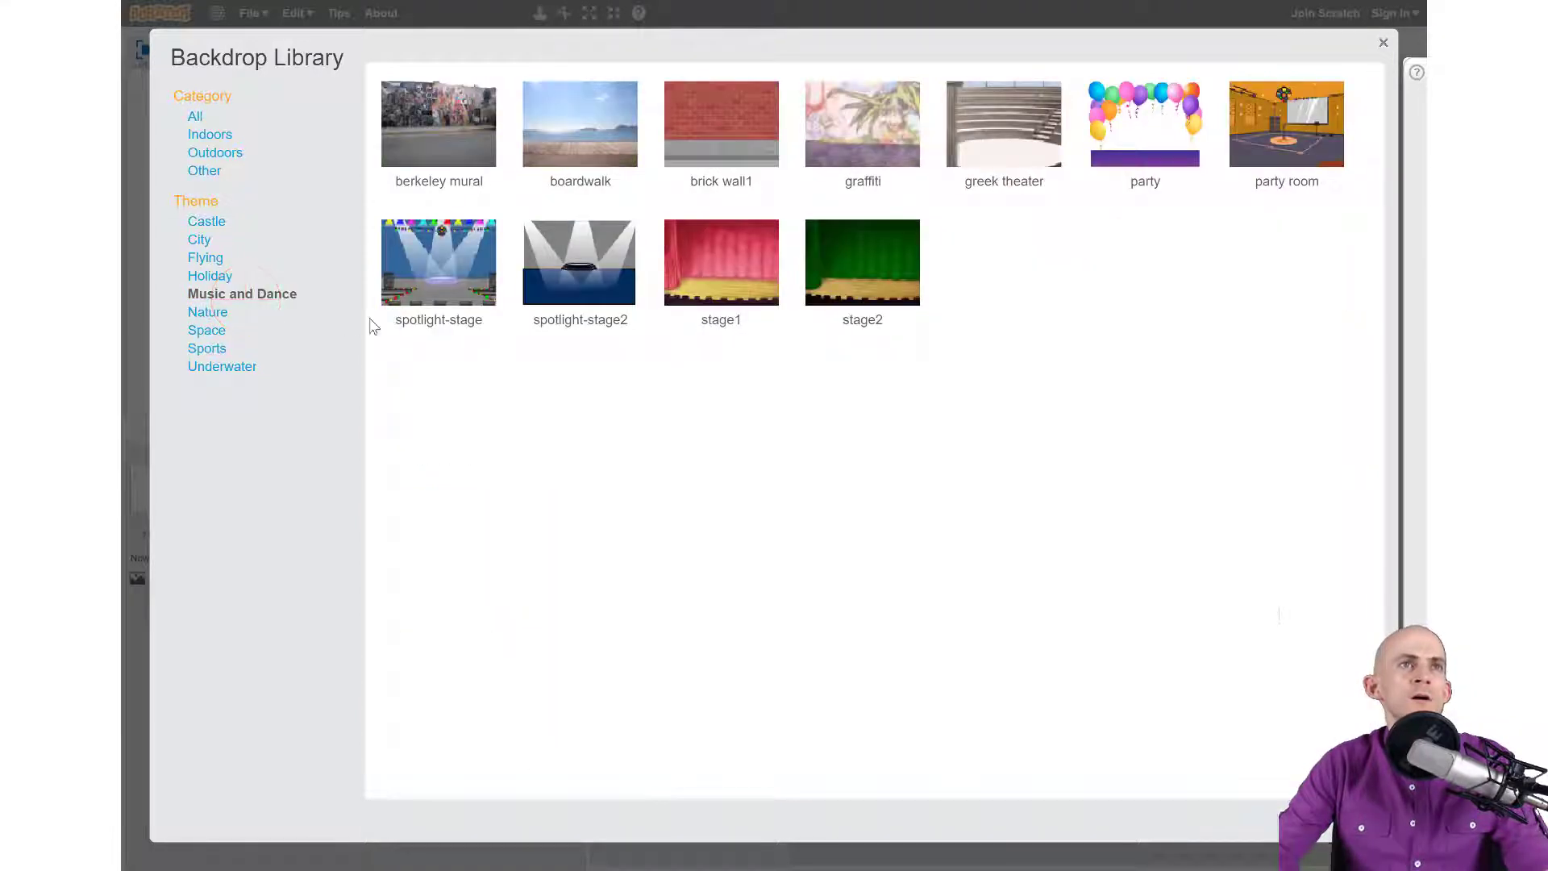
left_click(439, 262)
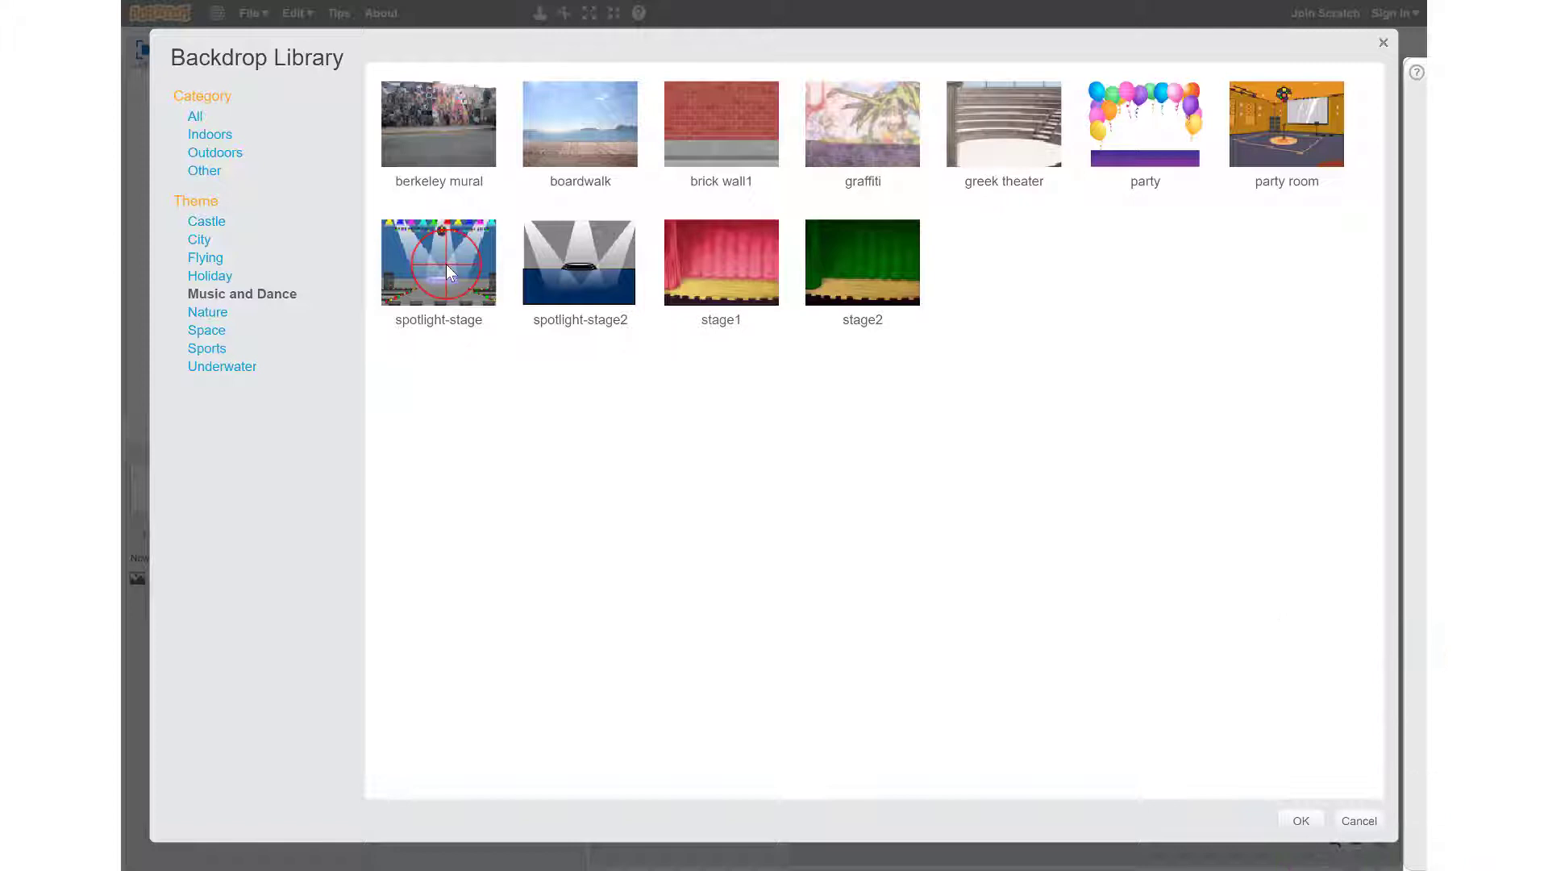
left_click(439, 262)
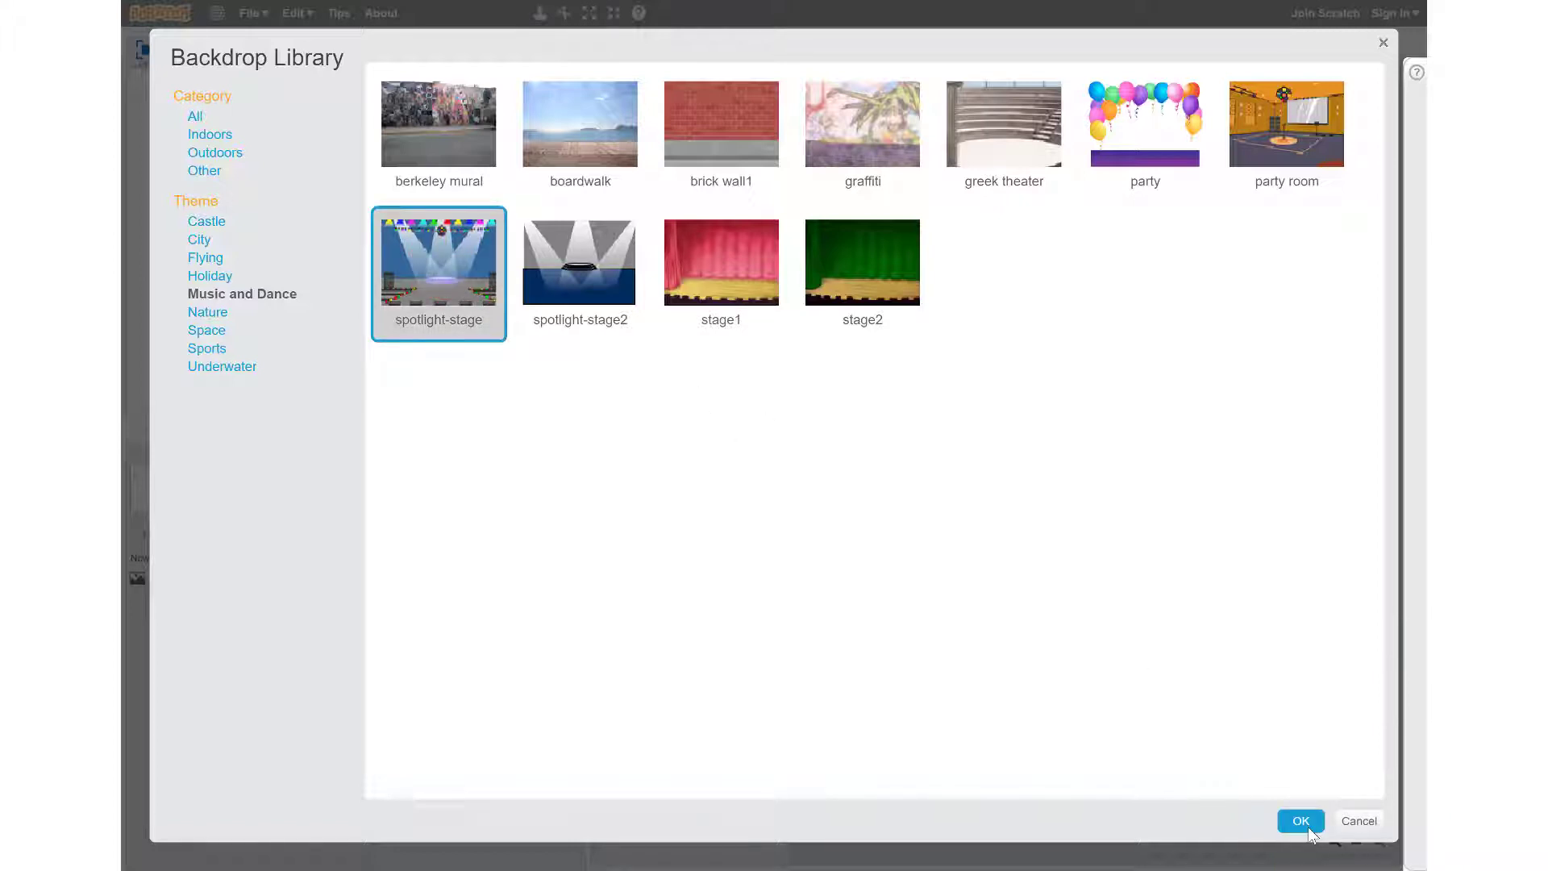
left_click(1300, 820)
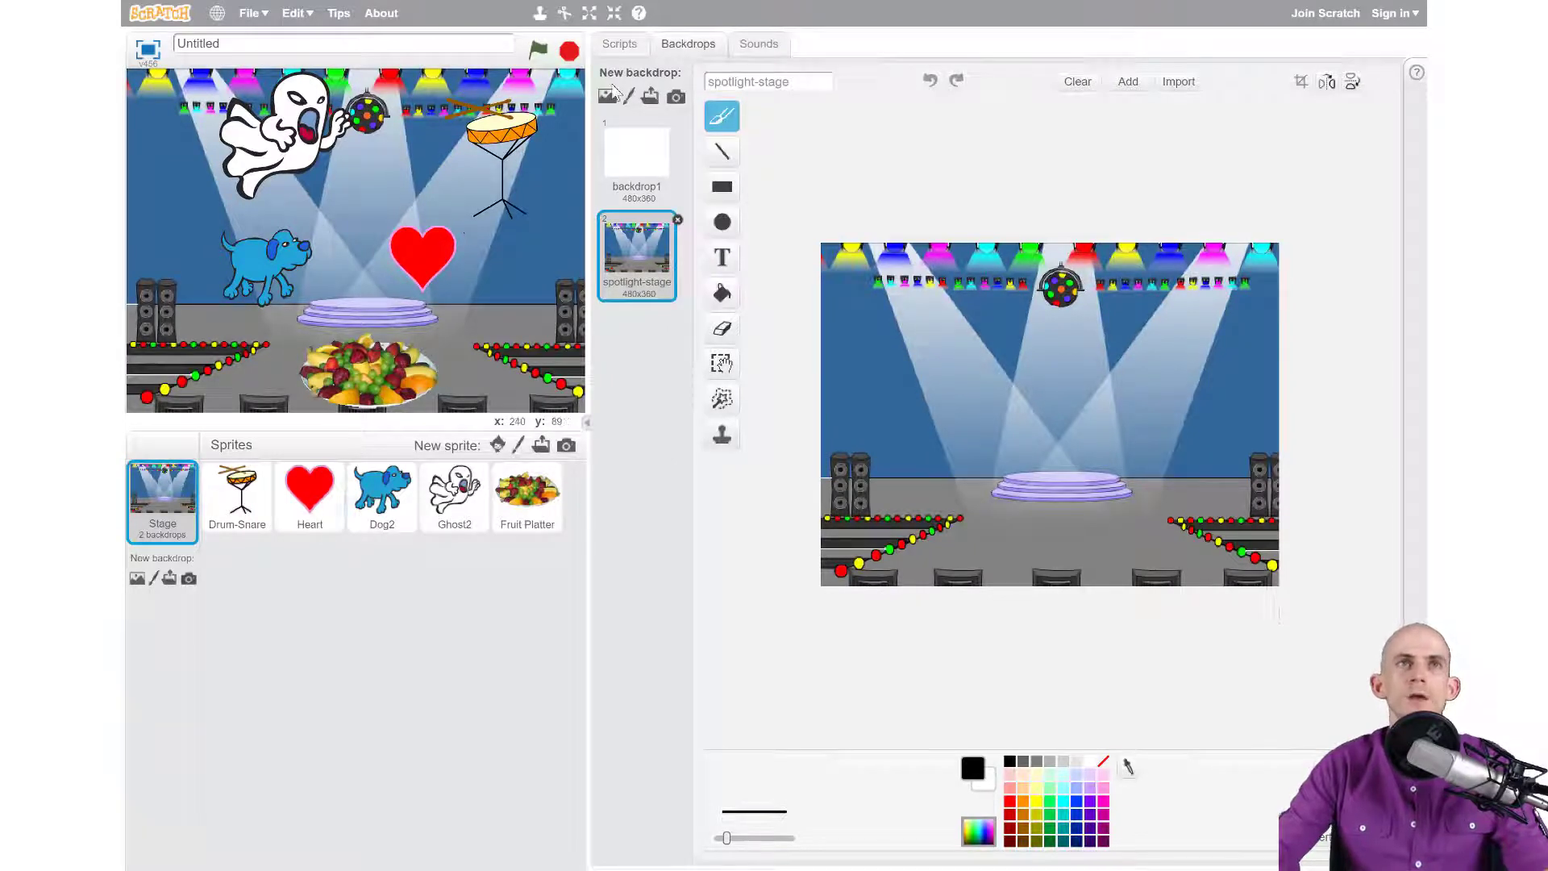
Show the Scripts area and select the Drum-Snare sprite to view its click script.
left_click(619, 43)
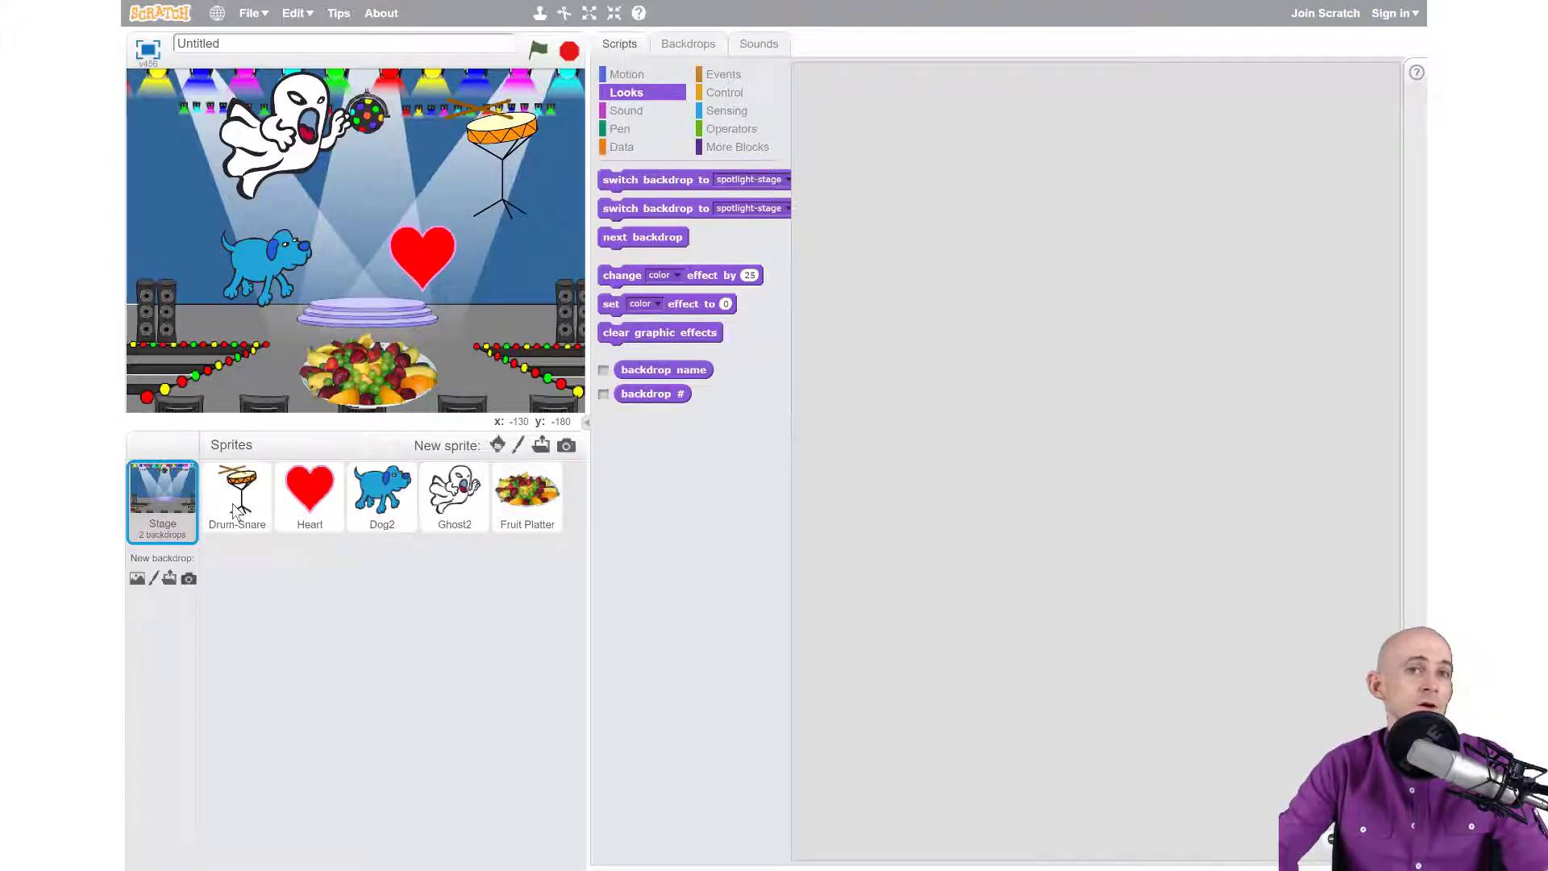
left_click(237, 495)
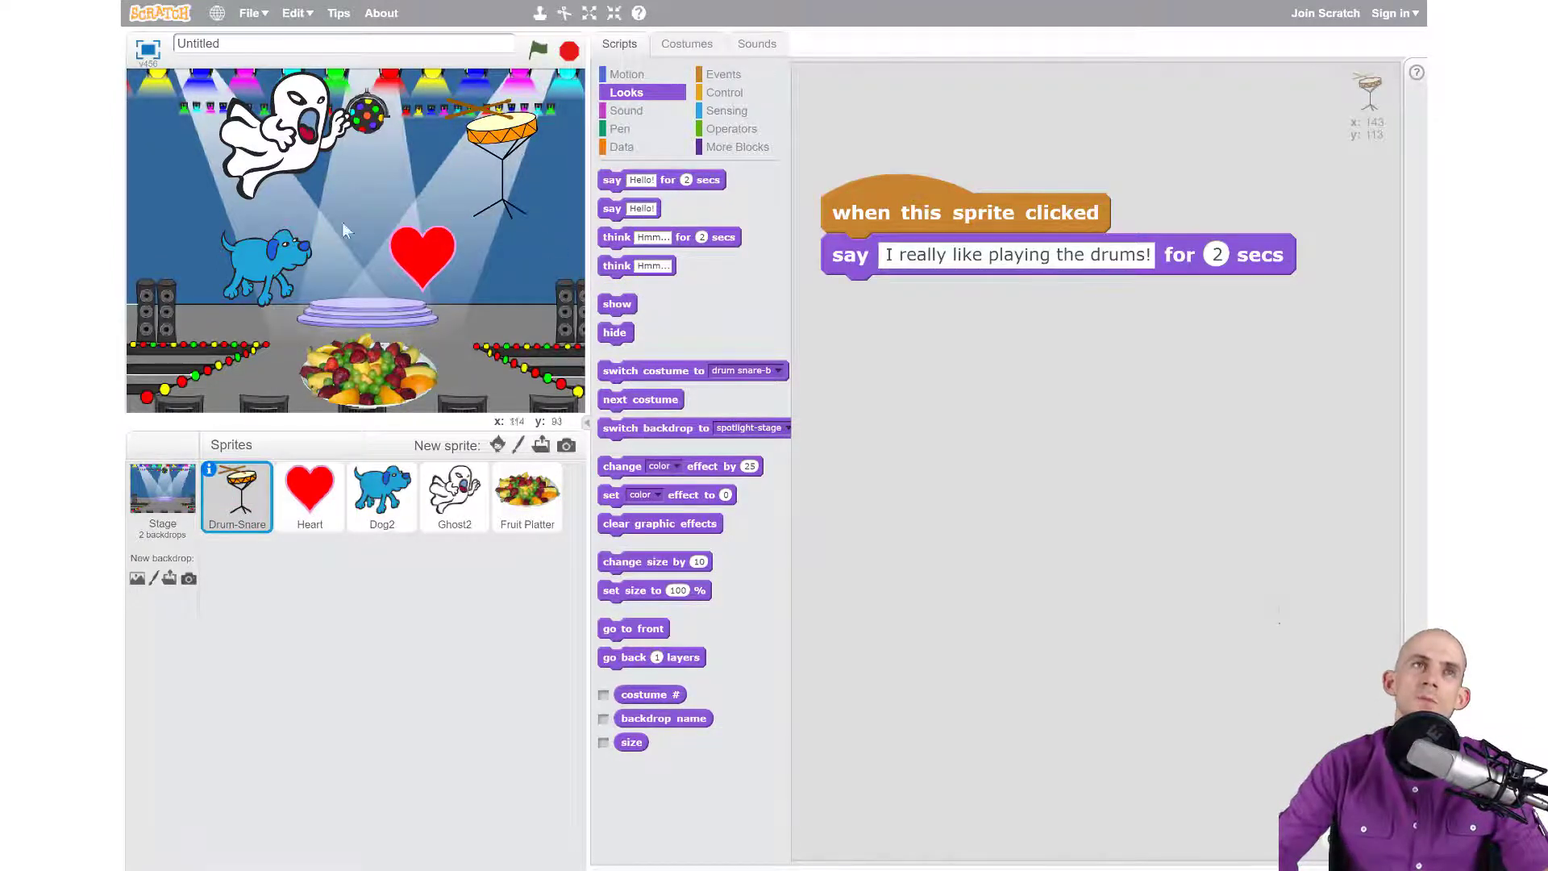
mouse_move(884, 290)
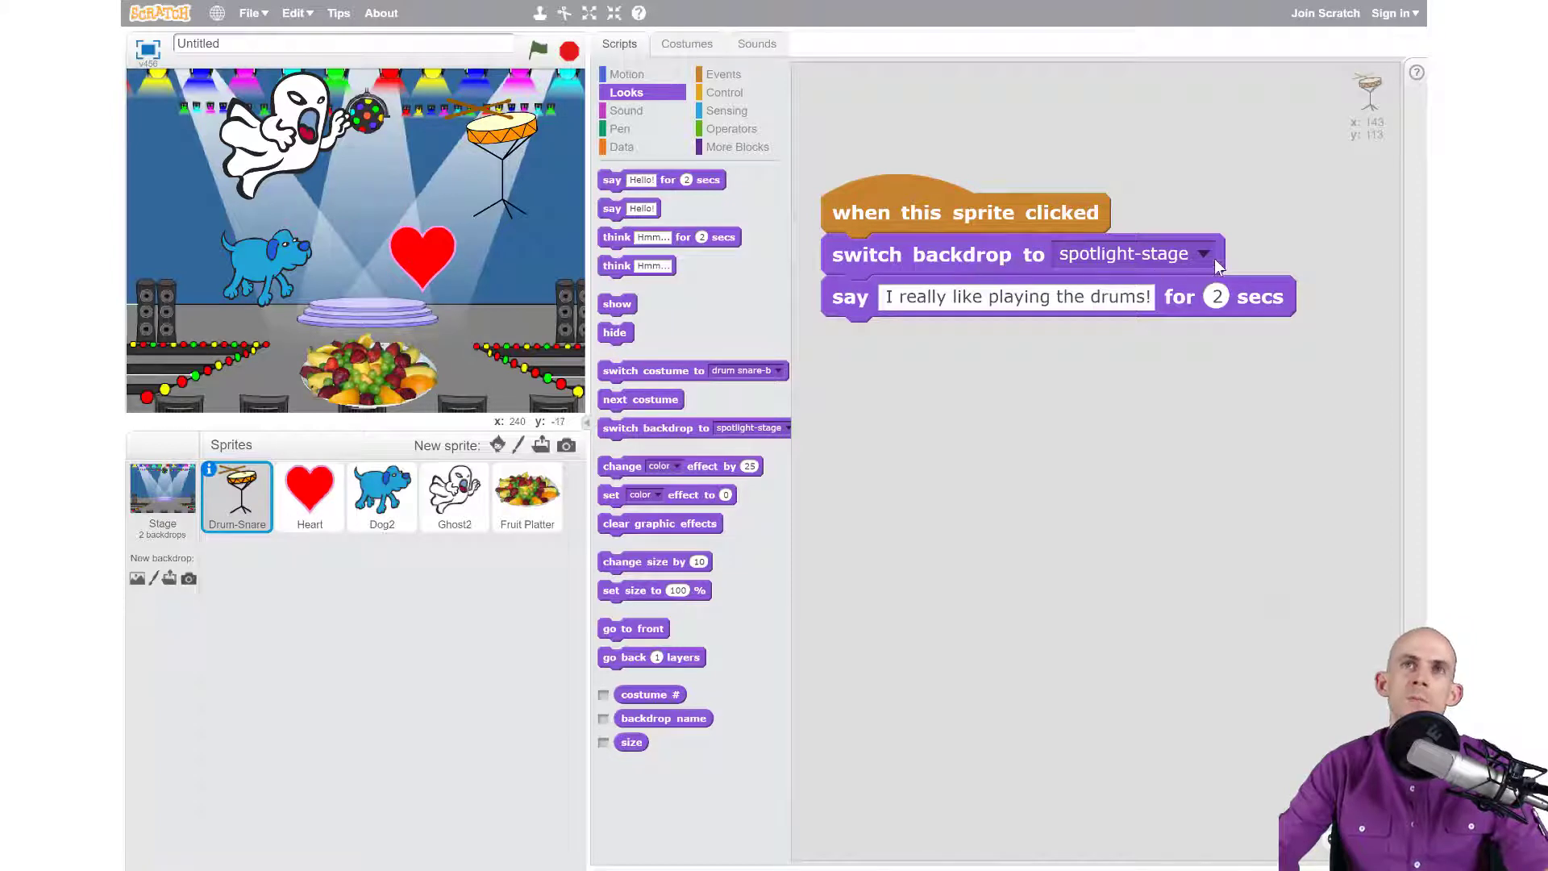
Set the first 'switch backdrop to' block's dropdown to spotlight-stage.
left_click(1203, 253)
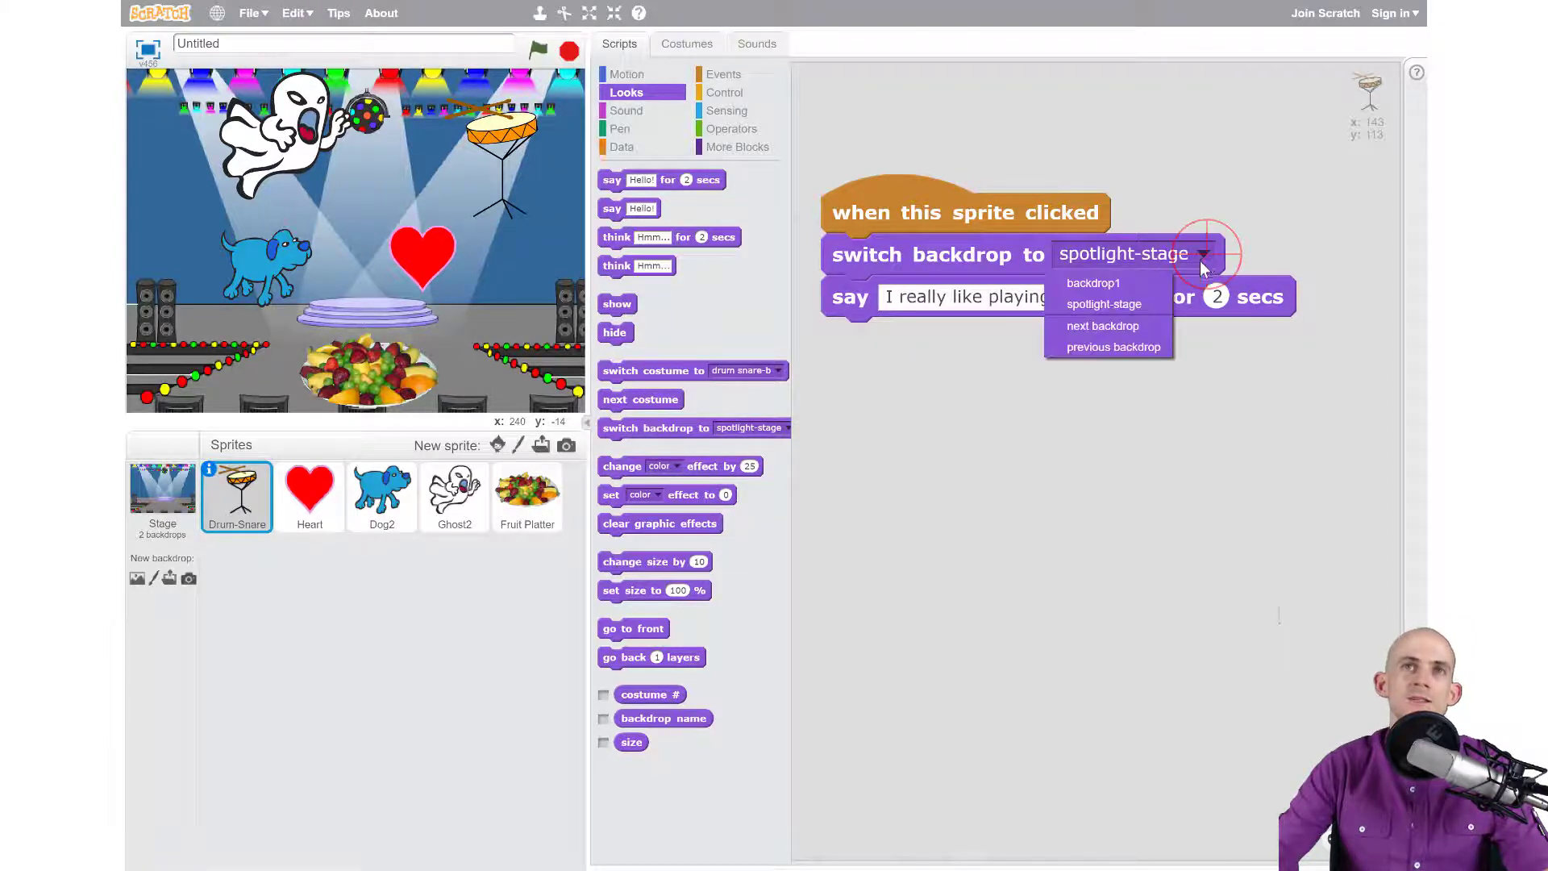
left_click(1104, 304)
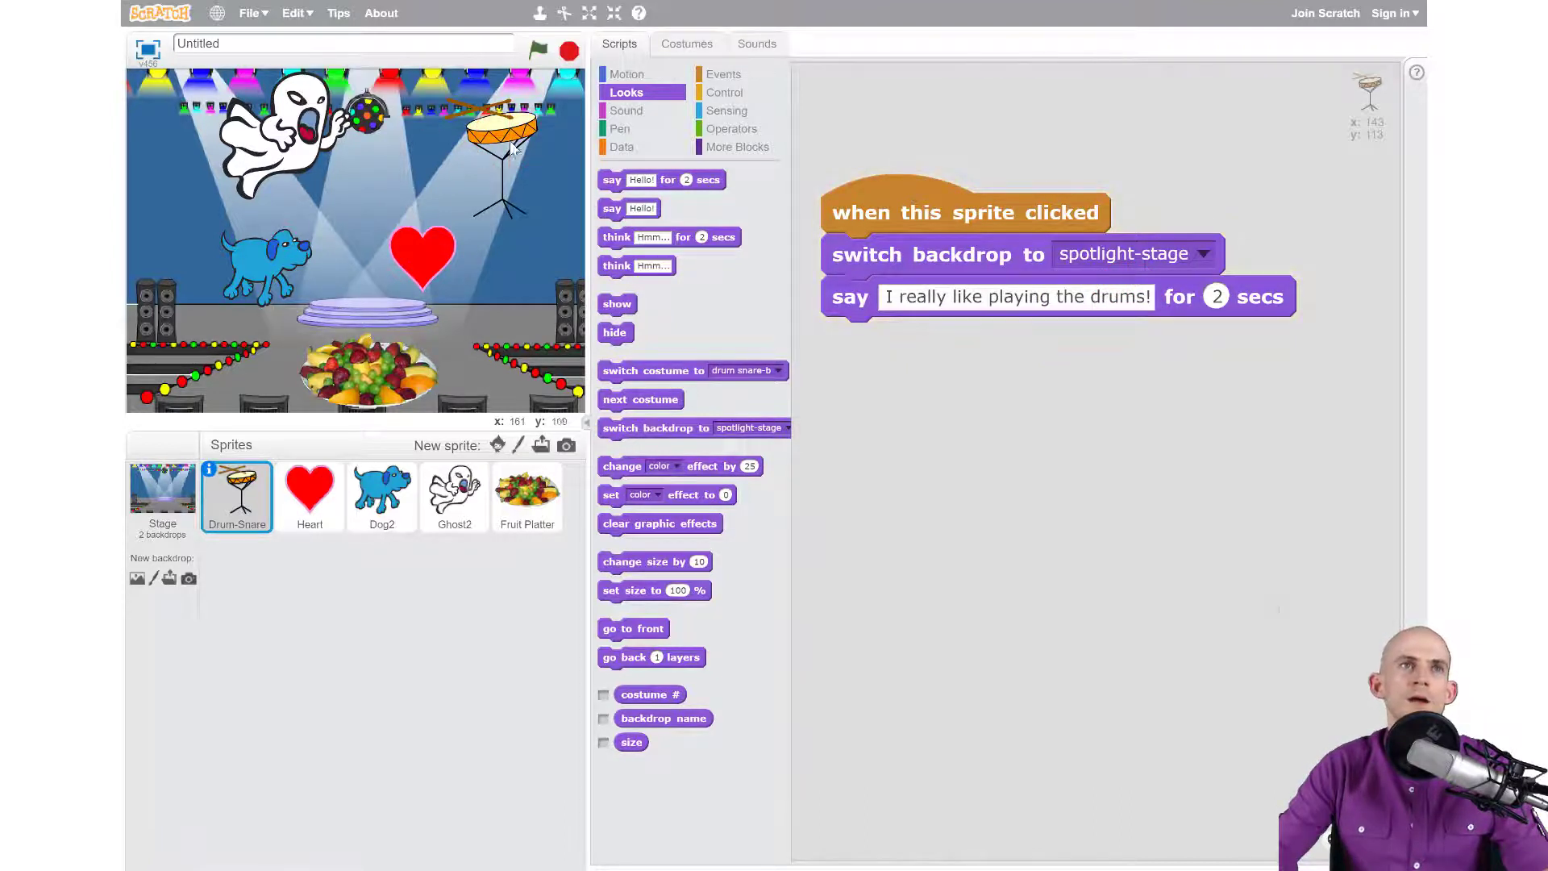
mouse_move(398, 201)
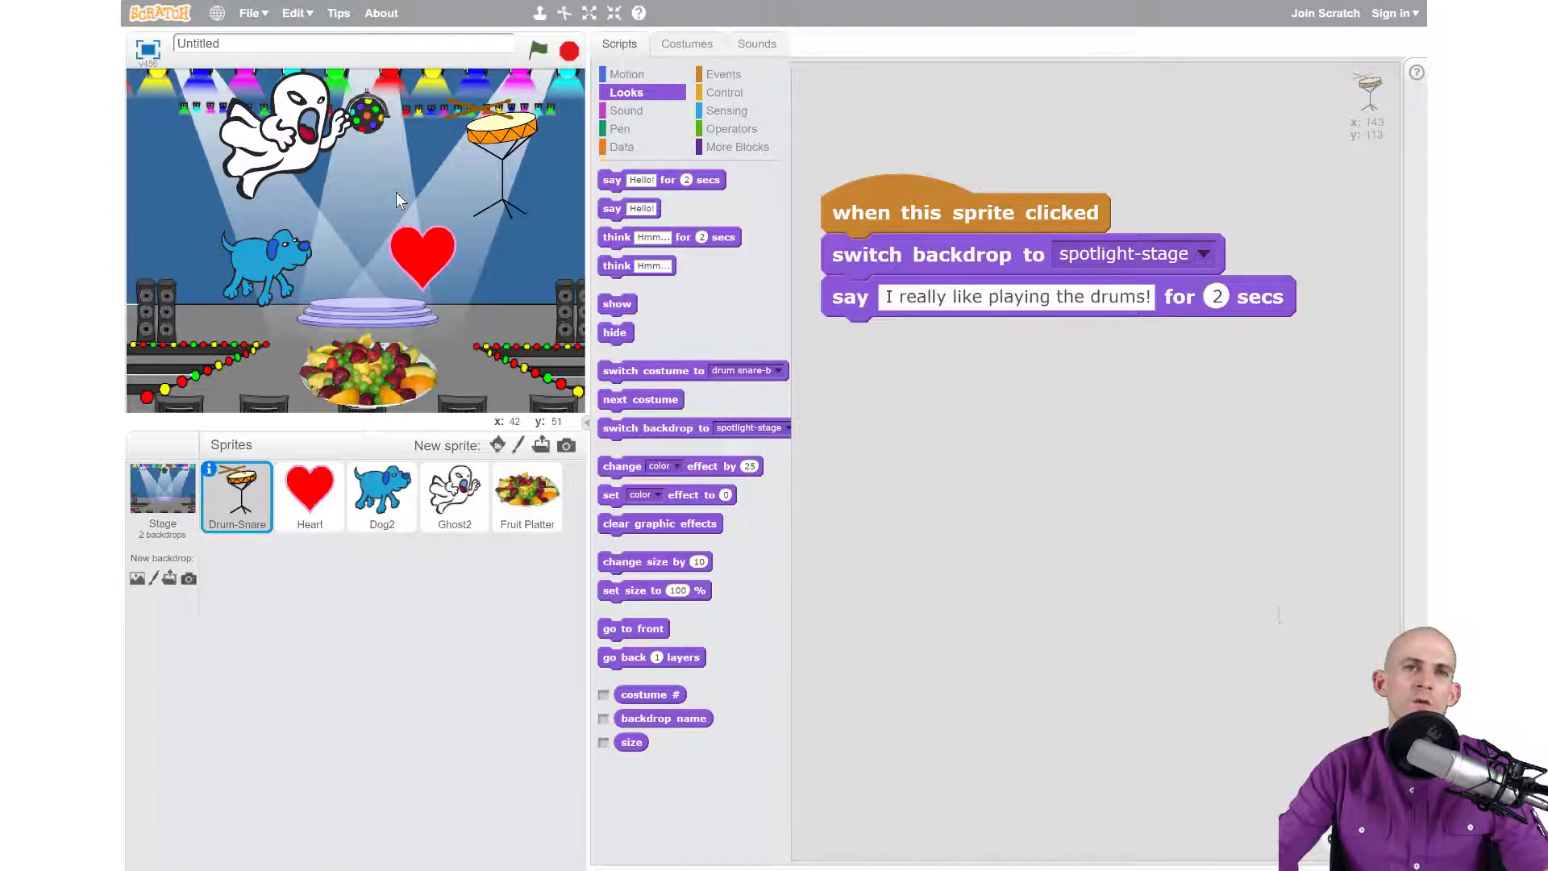
mouse_move(719, 406)
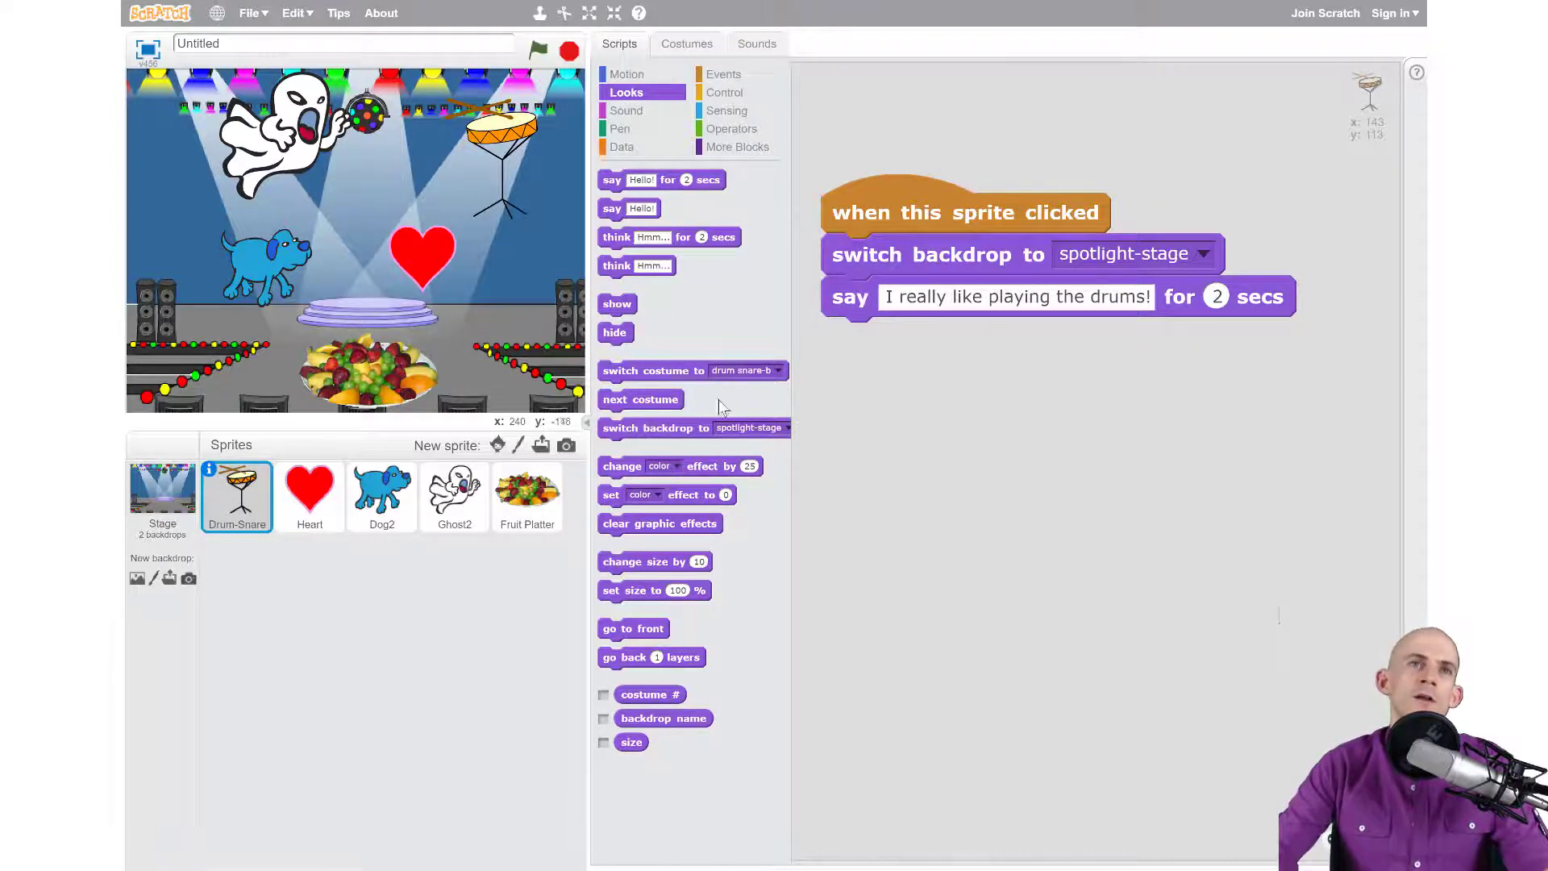
Add a 'switch backdrop to backdrop1' block after the say block and test by clicking the drum.
left_click_drag(655, 427, 938, 346)
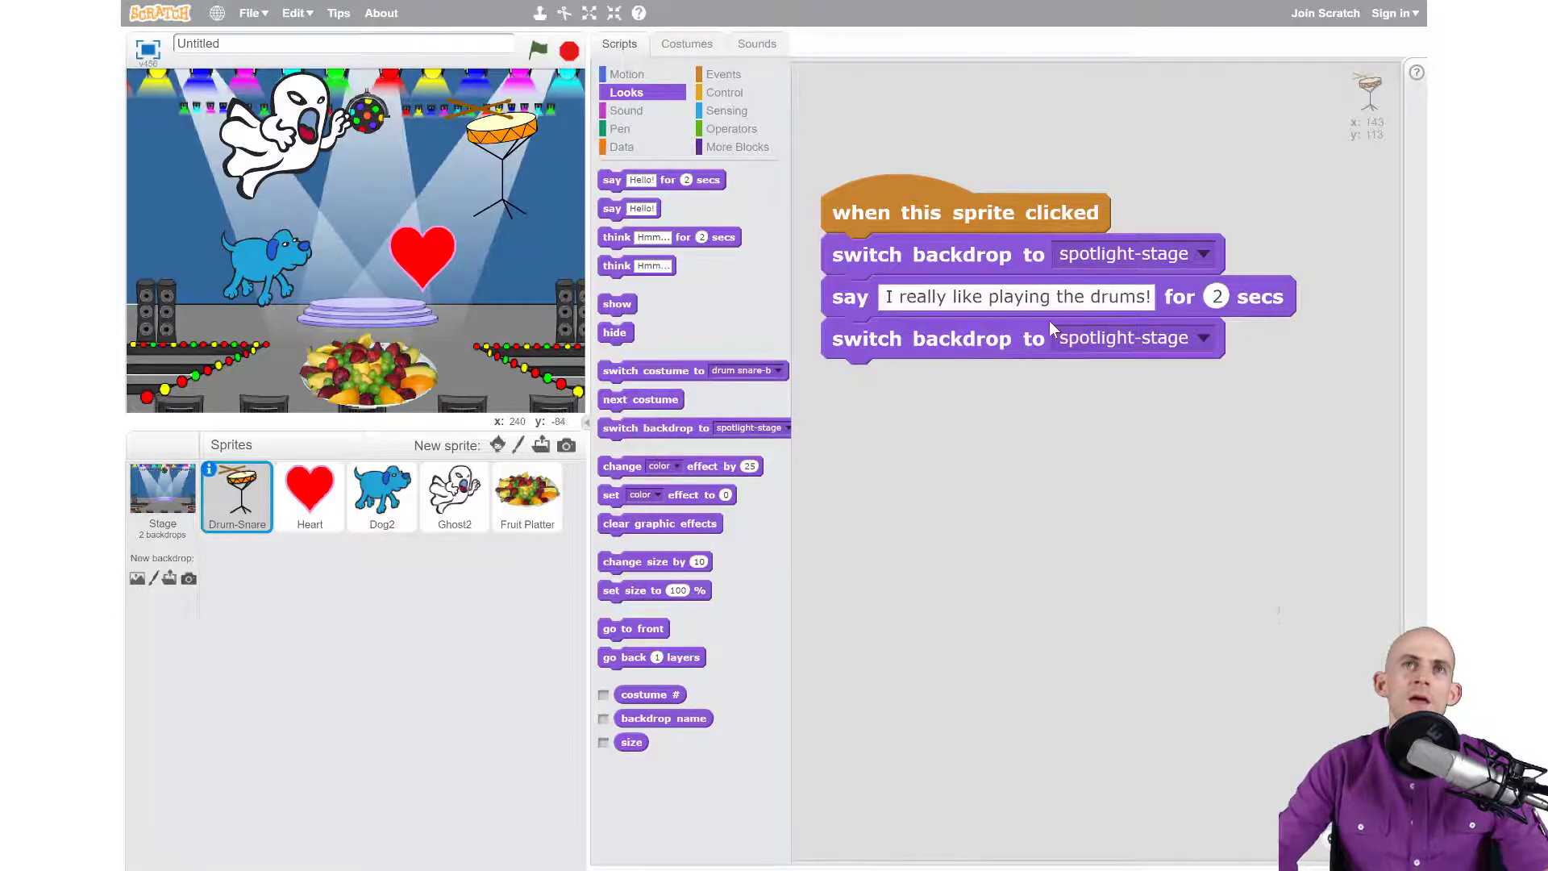
left_click(1201, 338)
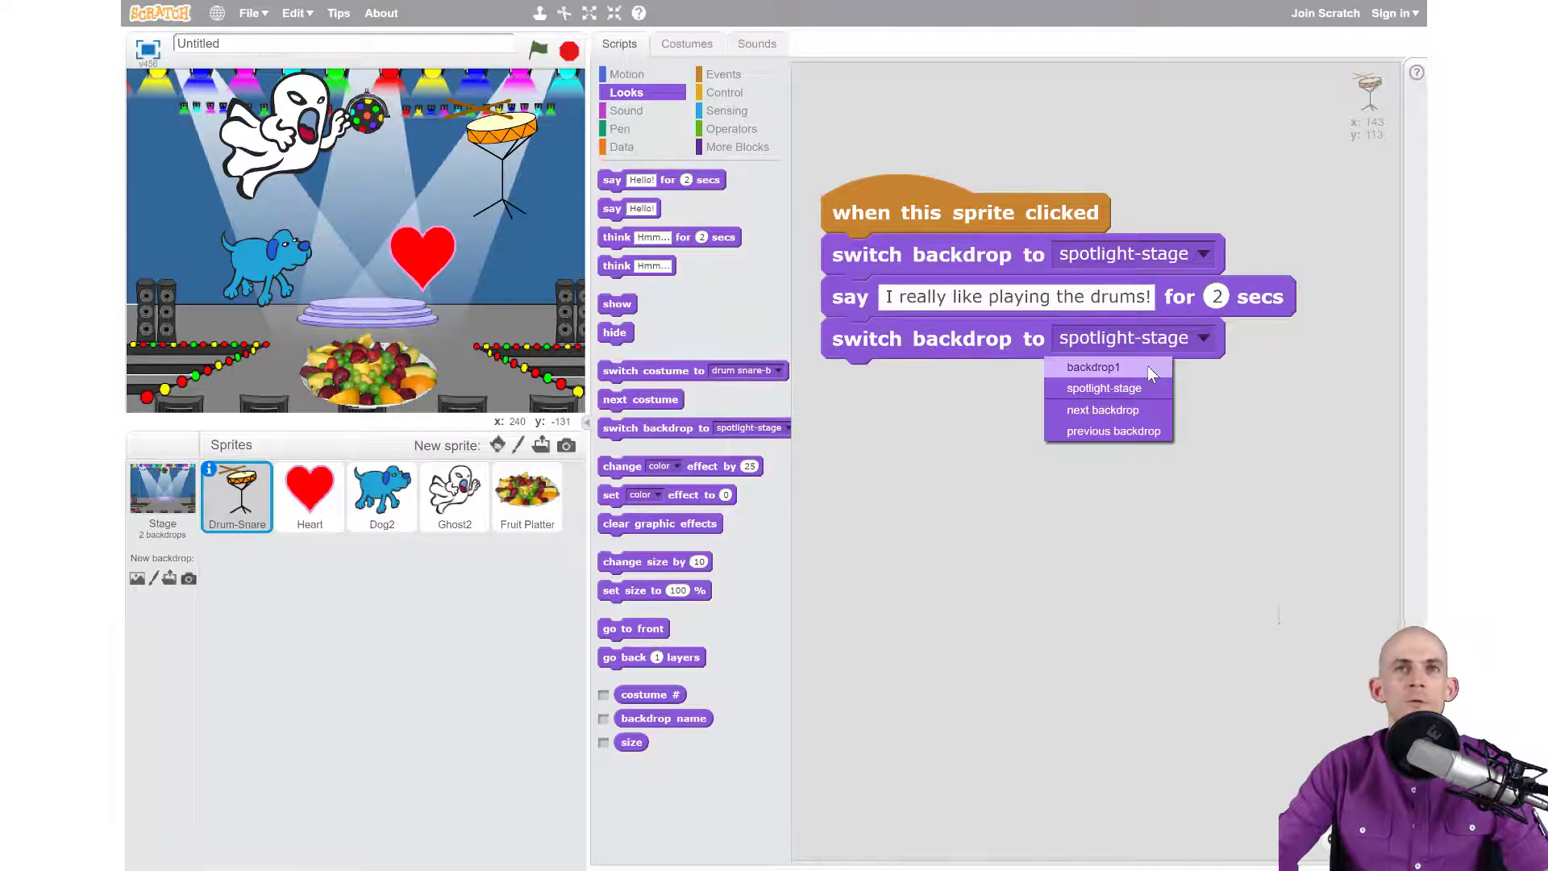
left_click(1093, 367)
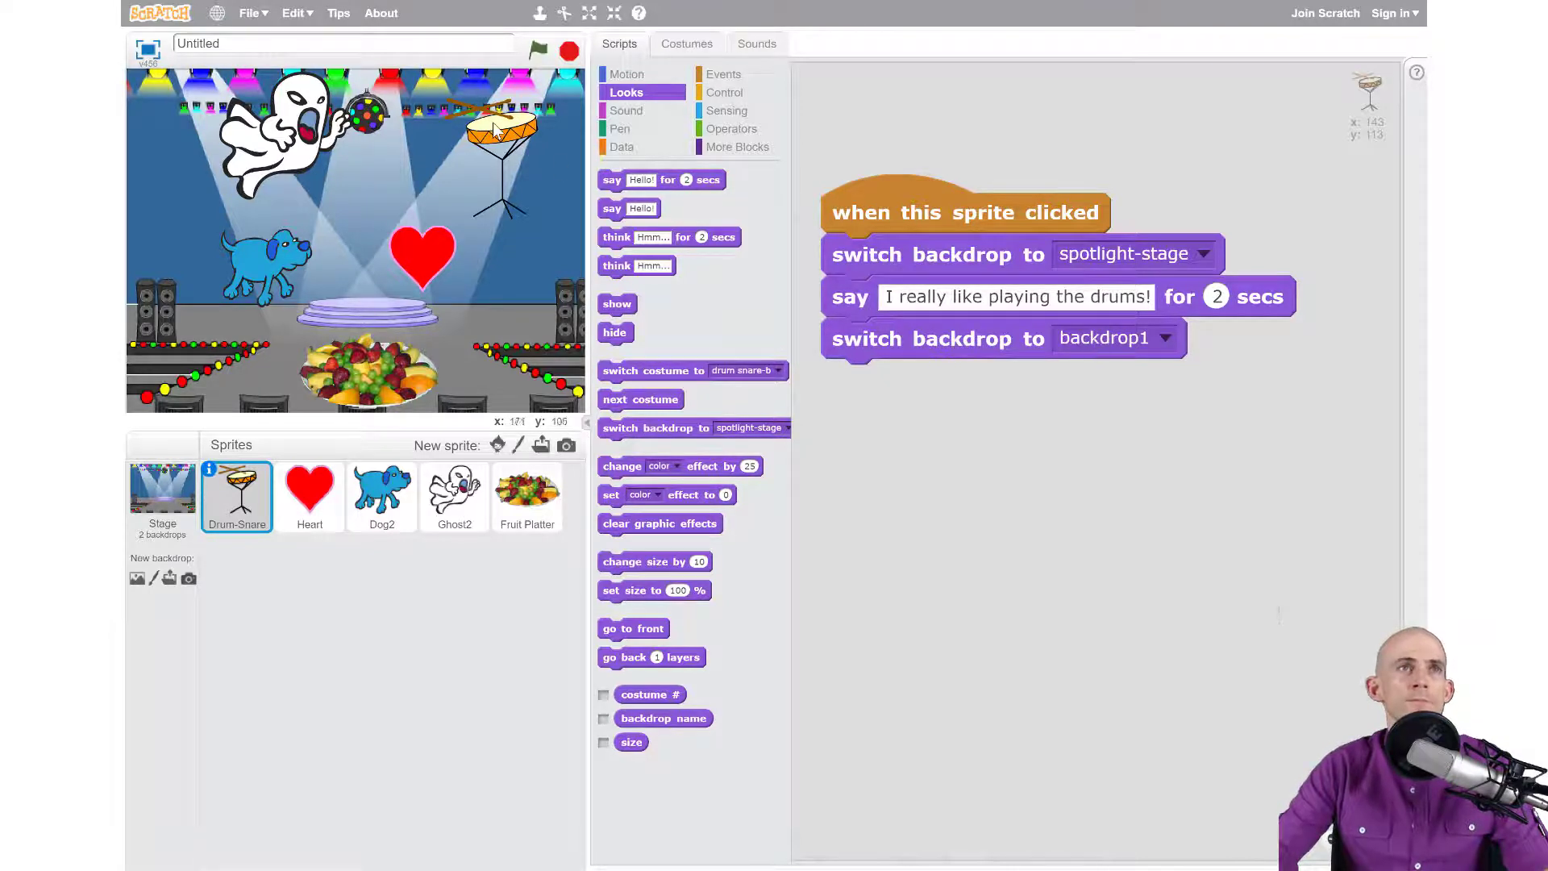
left_click(964, 212)
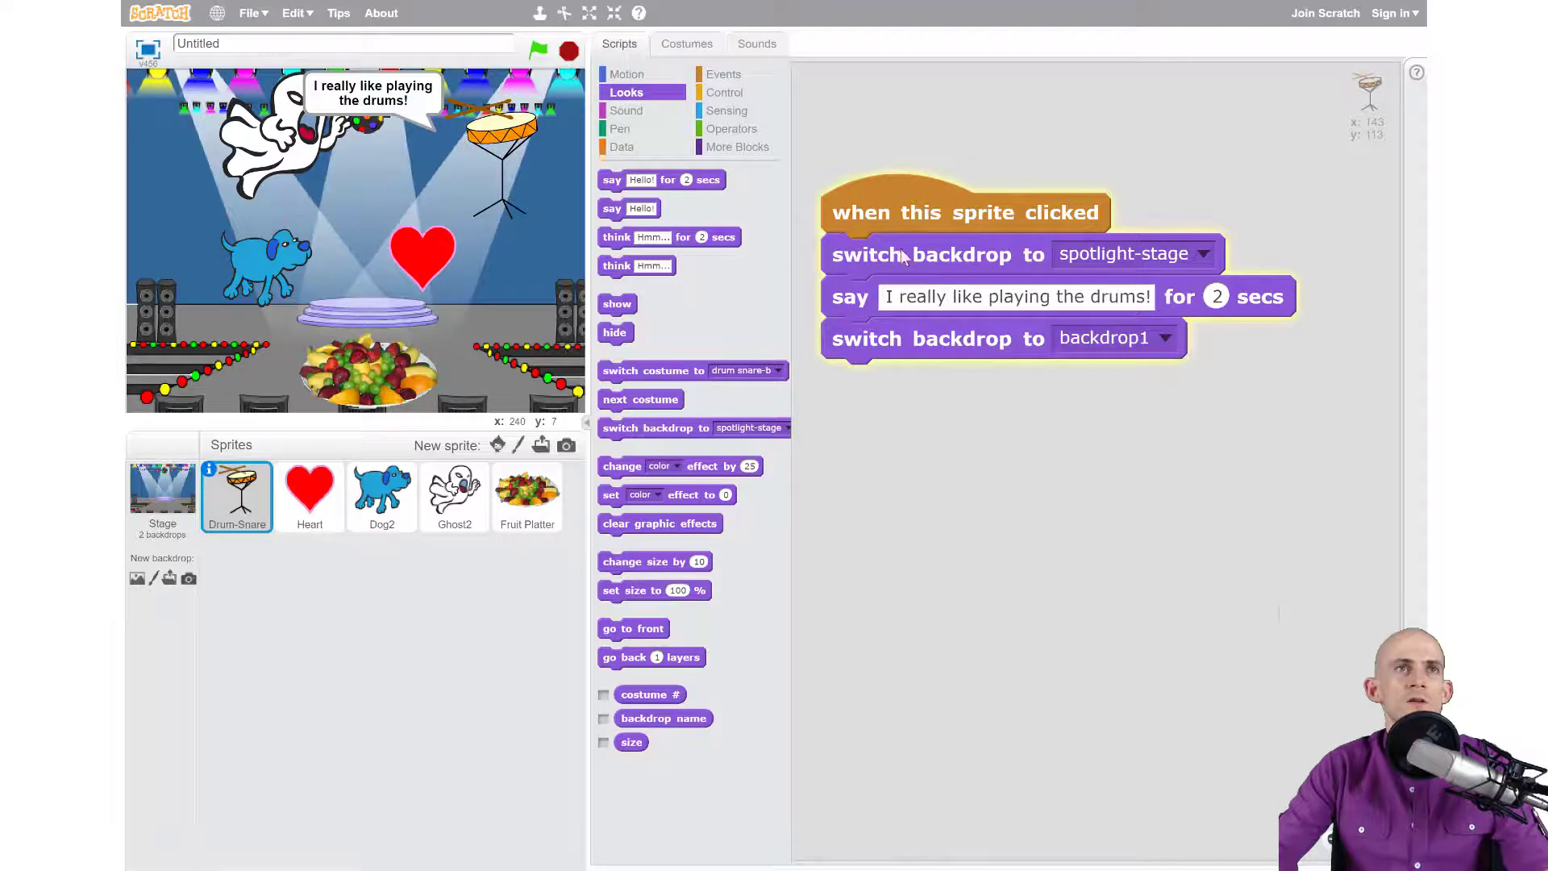